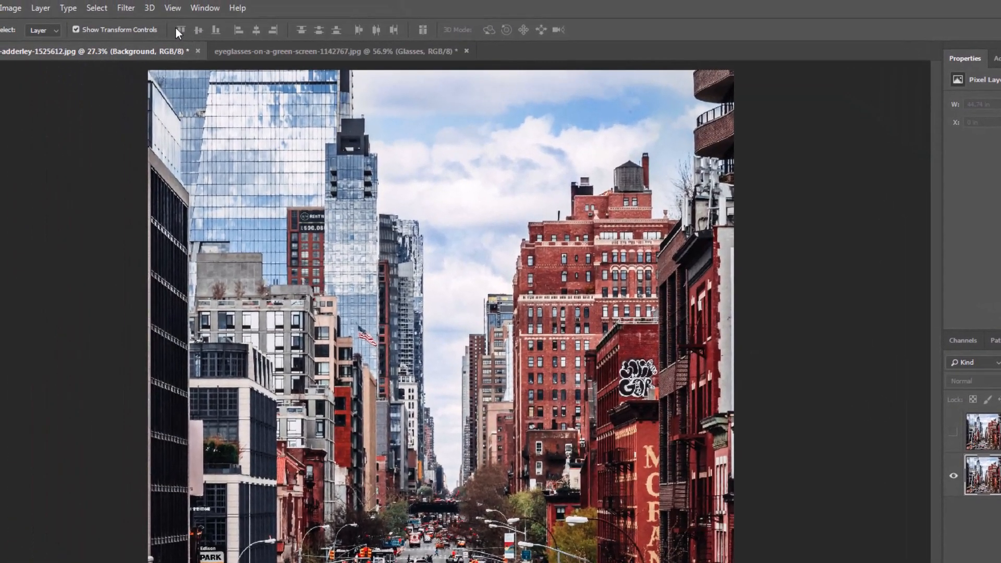
Step: Apply a Gaussian Blur with a 26.3-pixel radius to the city street photo
{"action": "left_click", "coordinate": [125, 7]}
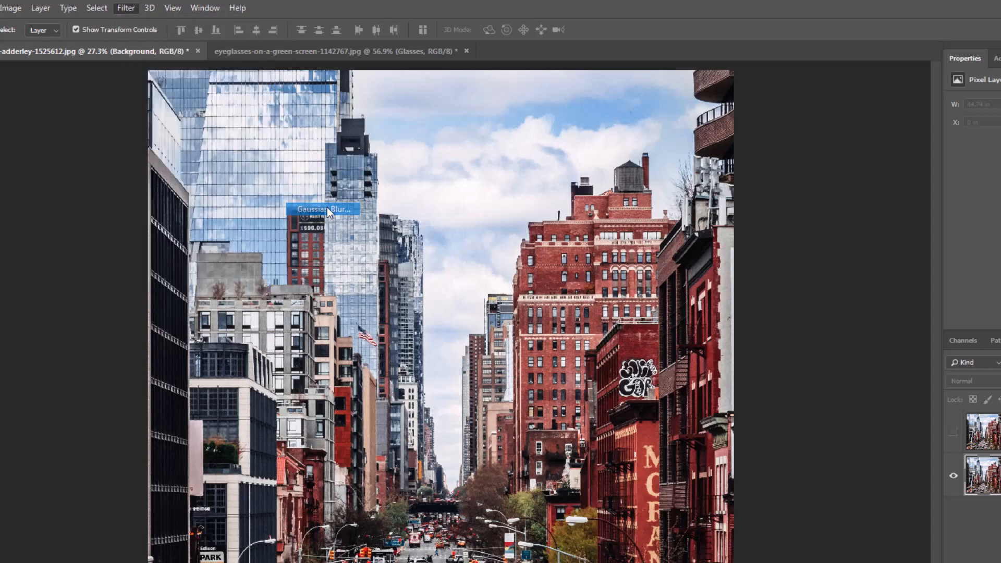
{"action": "left_click", "coordinate": [323, 208]}
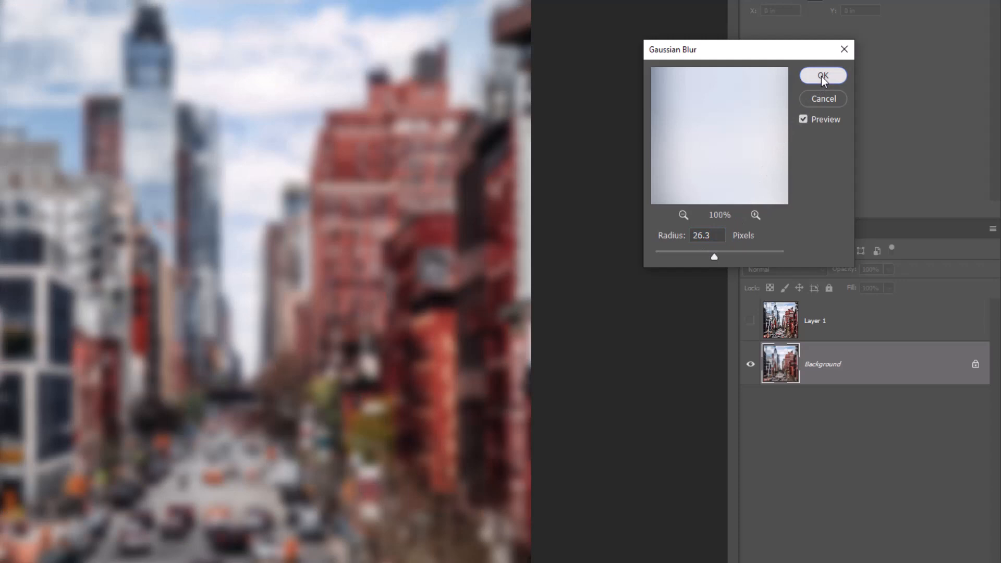
{"action": "left_click", "coordinate": [823, 75]}
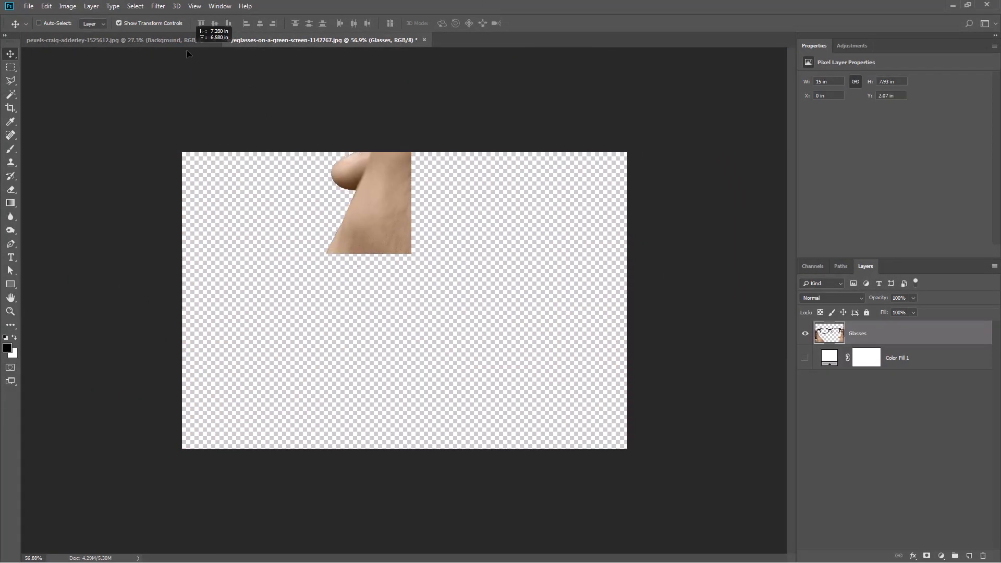
Step: Move the Glasses layer into the city image and scale it to fill the bottom half
{"action": "left_click", "coordinate": [68, 32]}
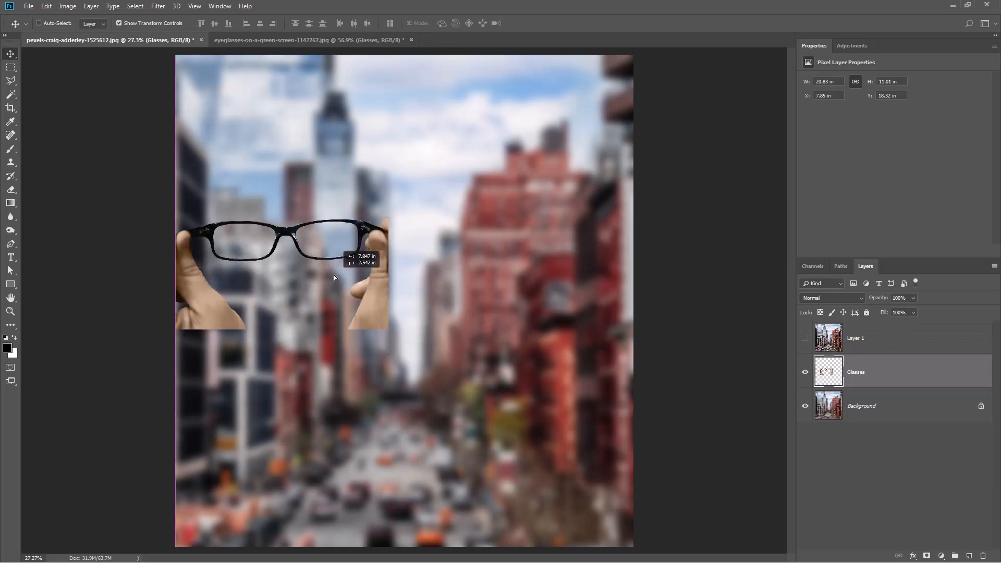
{"action": "key", "text": "Ctrl+T"}
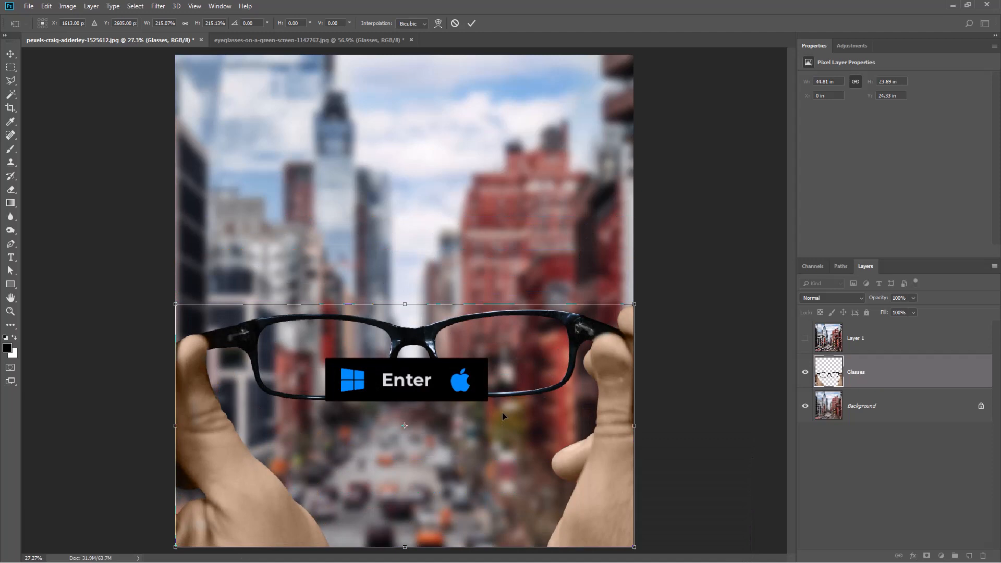
{"action": "key", "text": "Enter"}
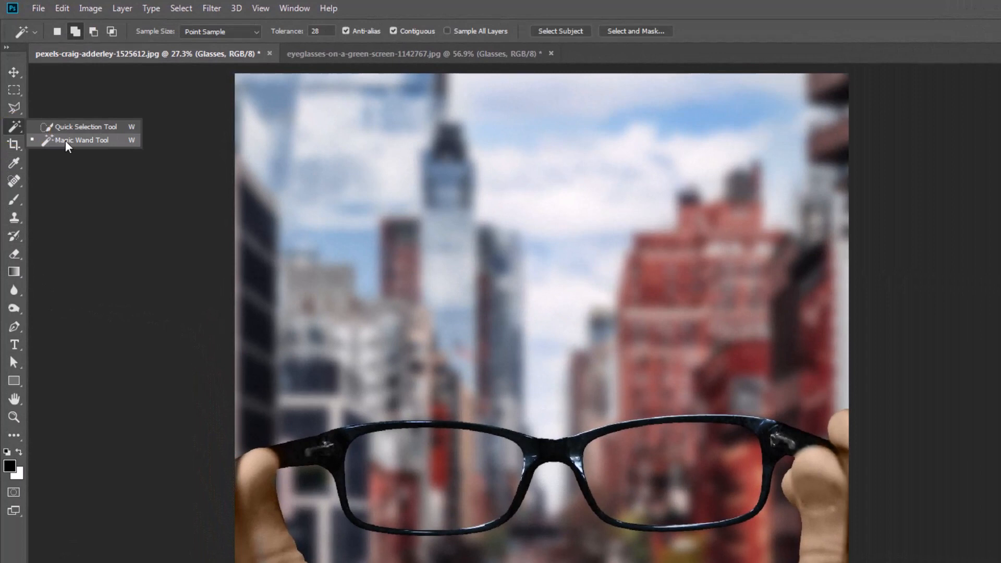
Step: Select both empty lens interiors with the Magic Wand Tool
{"action": "left_click", "coordinate": [75, 32]}
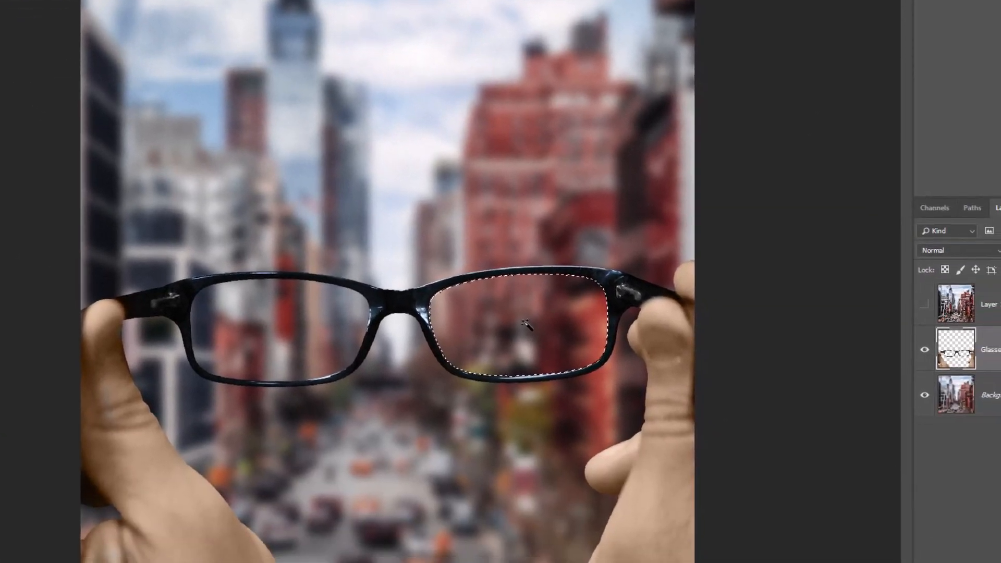
{"action": "left_click", "coordinate": [262, 318]}
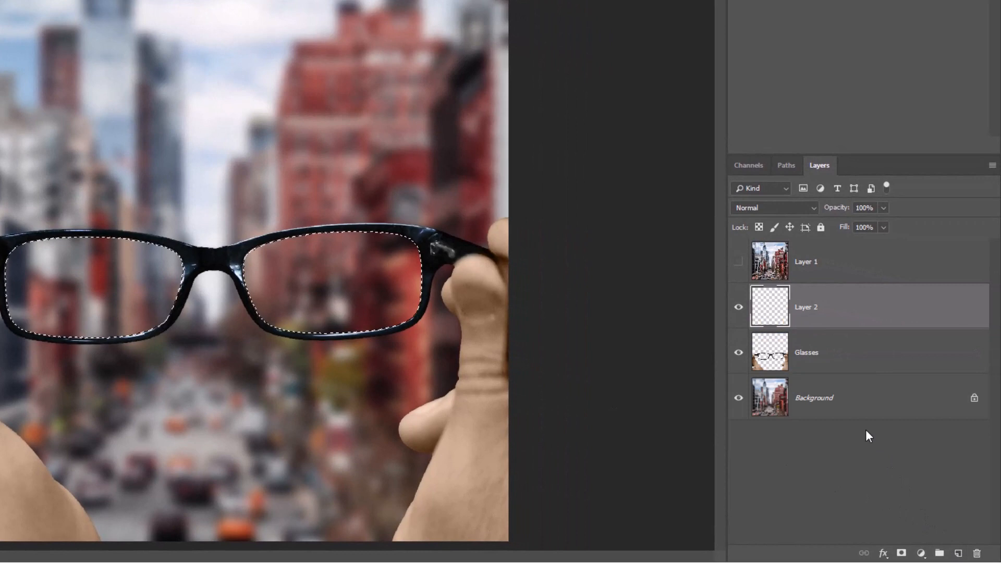
Step: Fill the lens selection with white on Layer 2, deselect, and show Layer 1
{"action": "key", "text": "Ctrl+Backspace"}
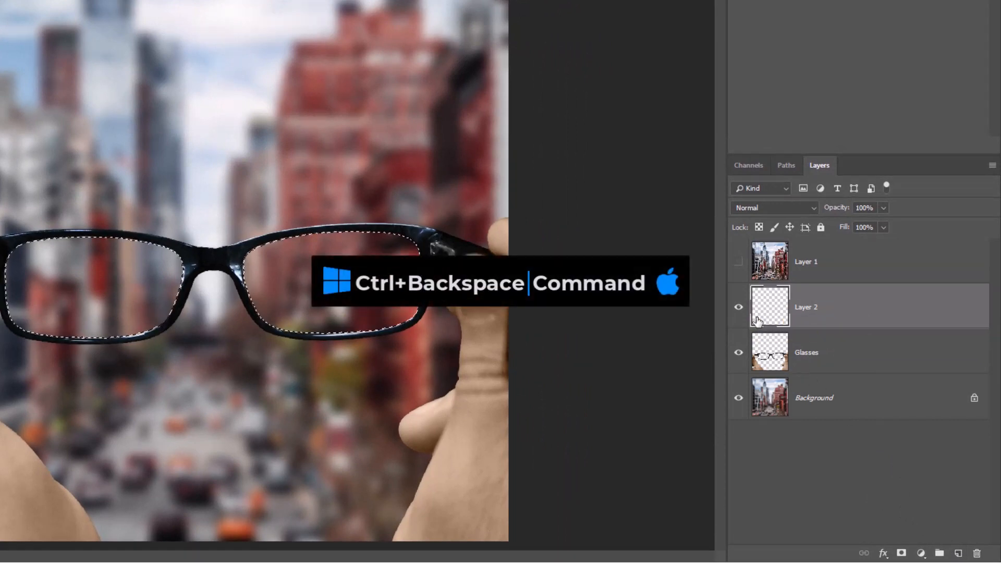
{"action": "key", "text": "Ctrl+Backspace"}
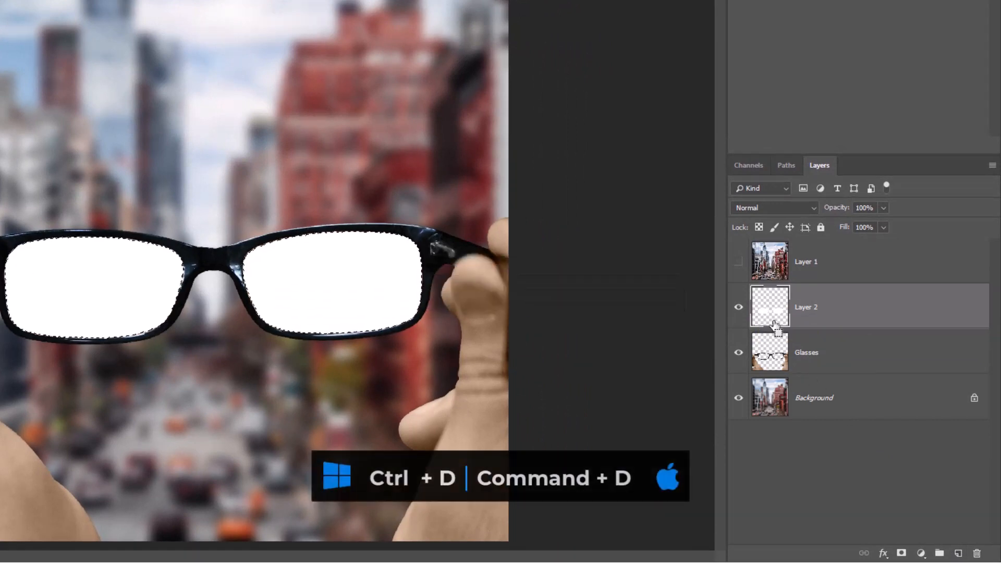
{"action": "key", "text": "Ctrl+D"}
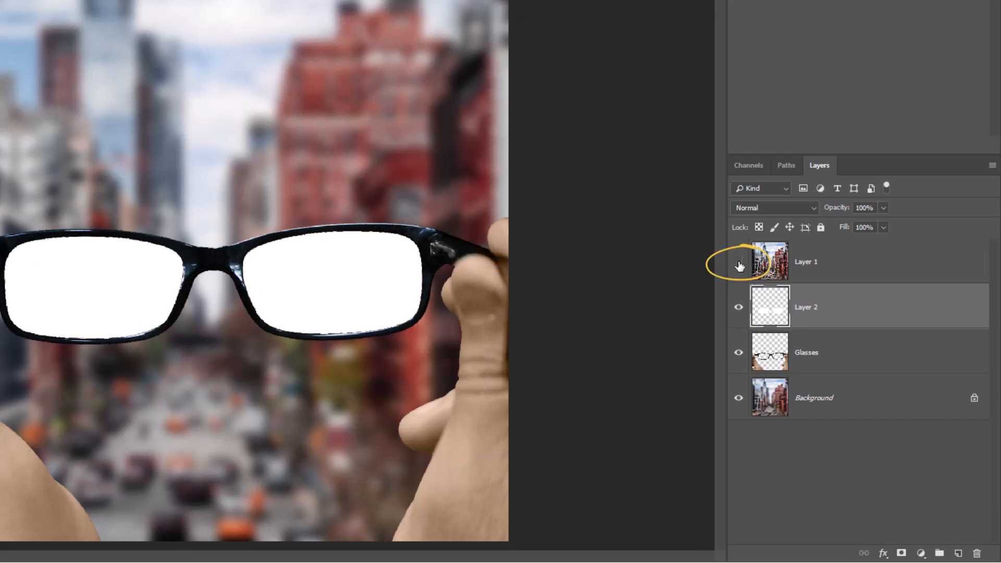
{"action": "left_click", "coordinate": [738, 263]}
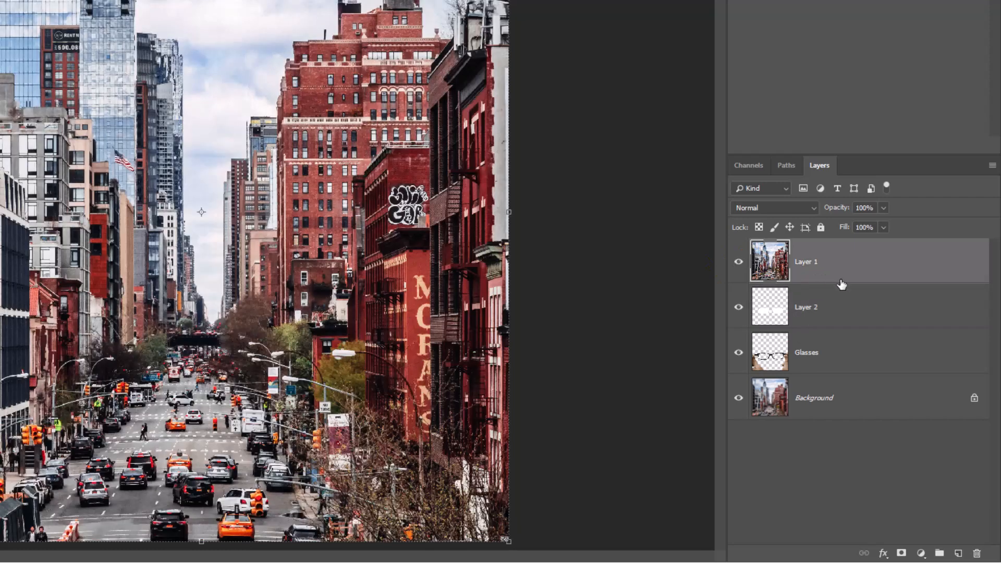